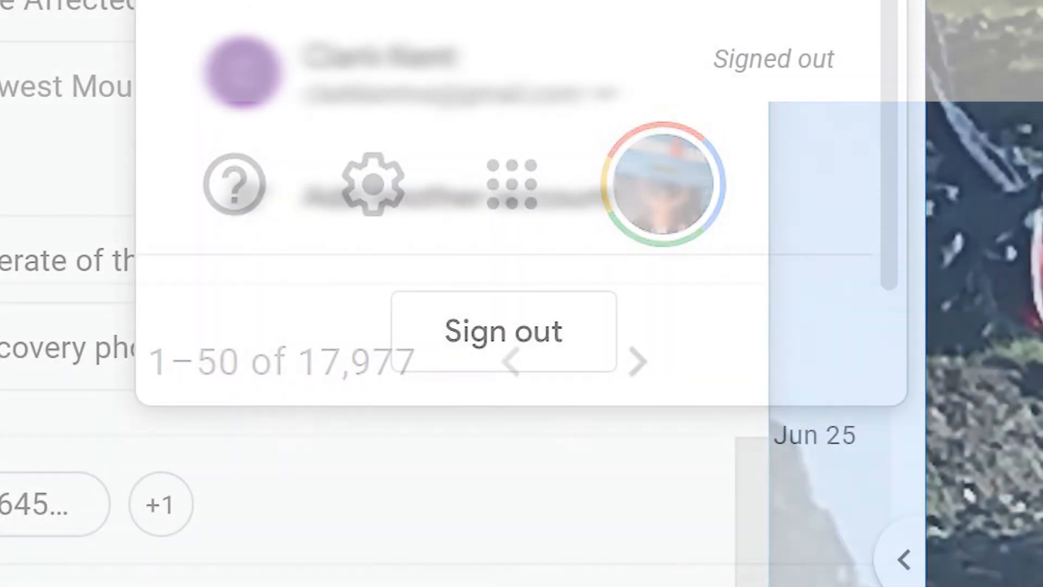
Step: Sign out of every Gmail account from the profile menu so the default can be signed in first
left_click(672, 184)
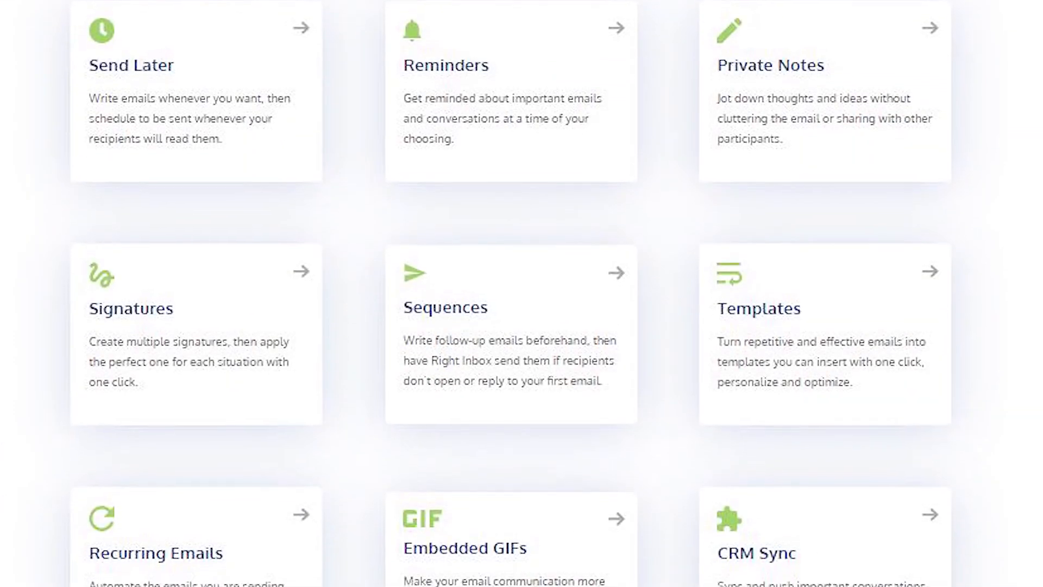
scroll("down", 3)
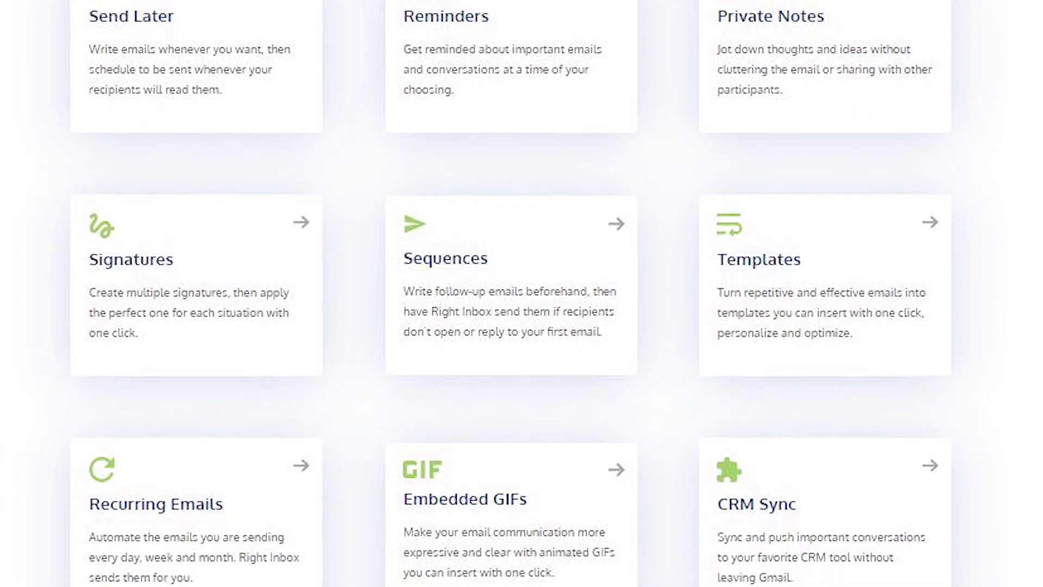
scroll("down", 3)
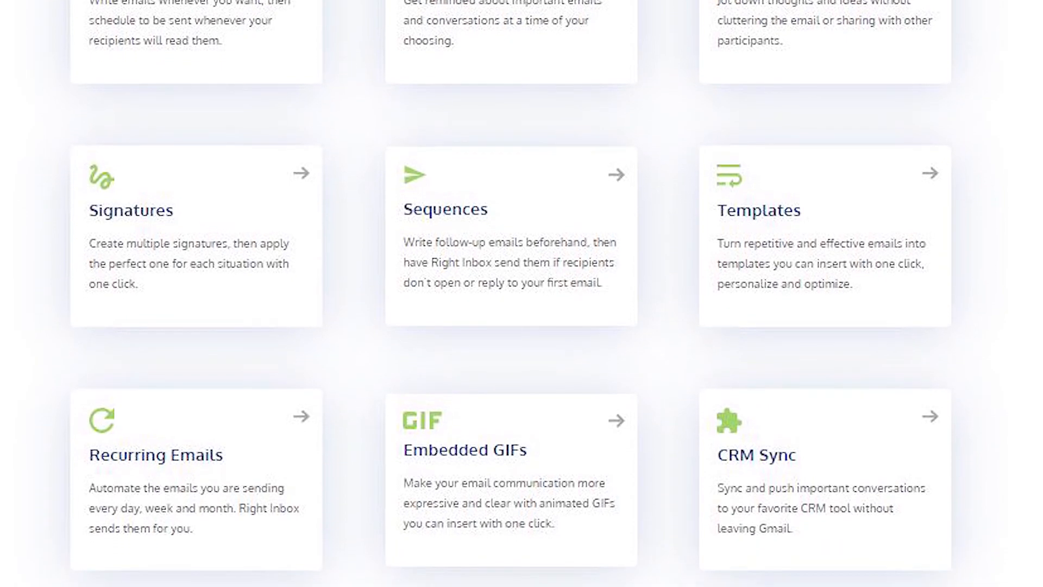
scroll("down", 3)
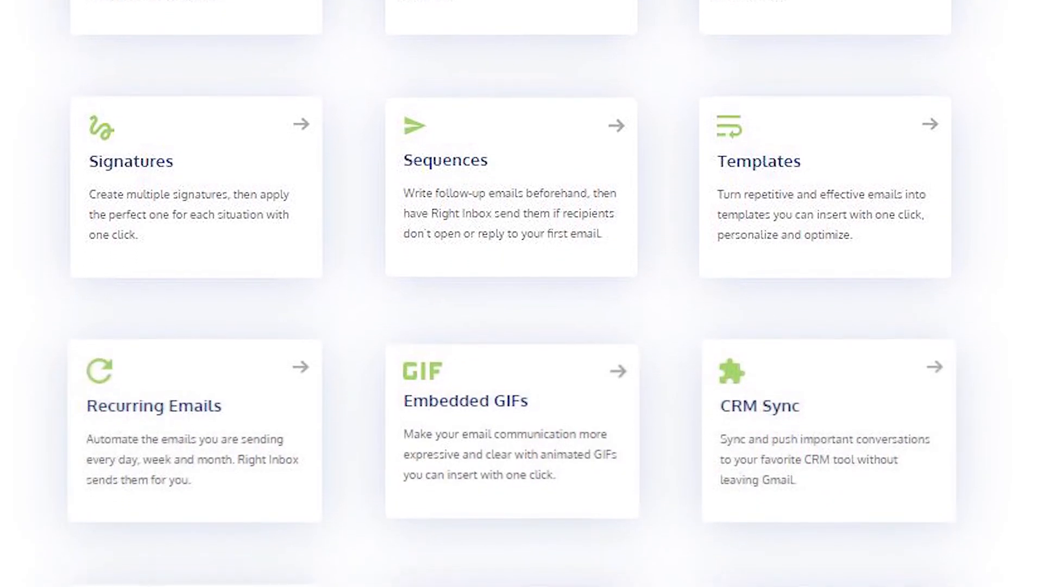
scroll("down", 3)
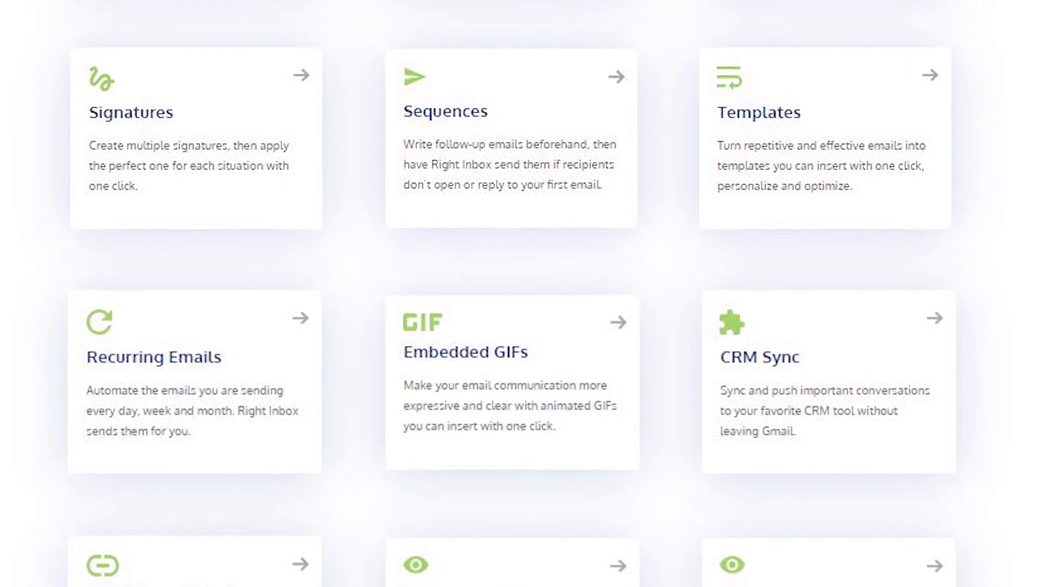
scroll("down", 3)
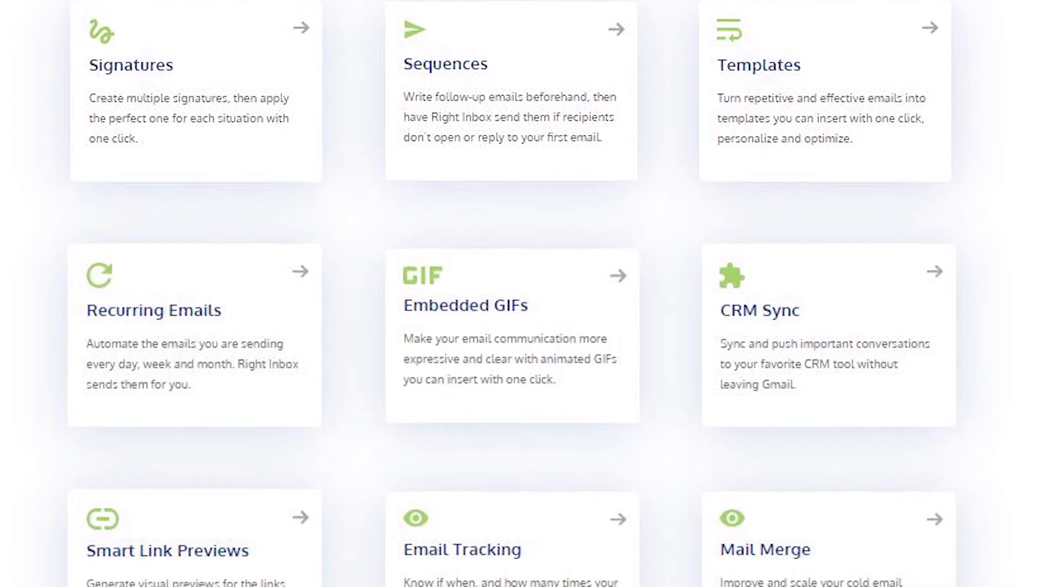
scroll("down", 3)
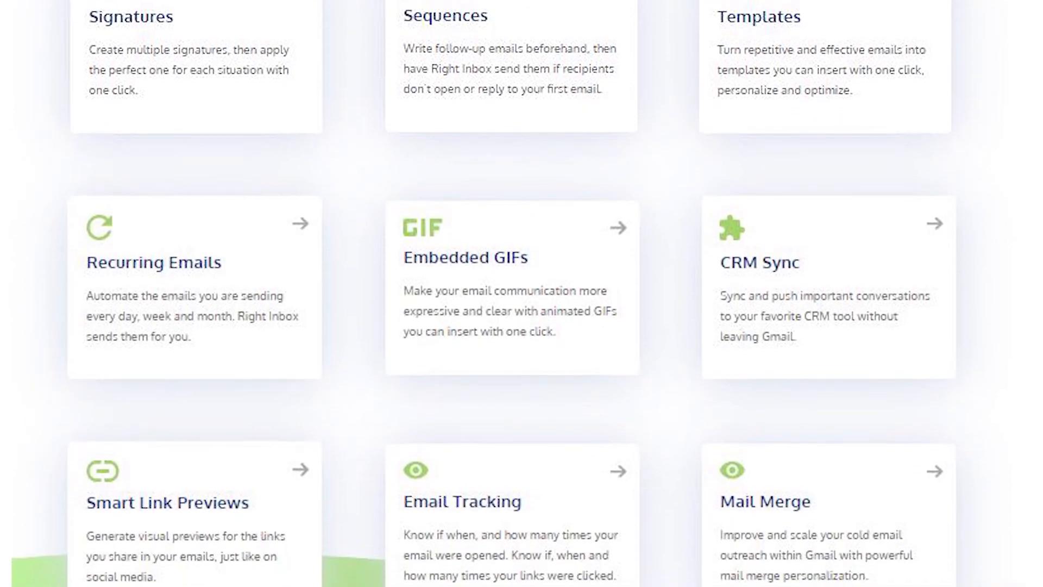